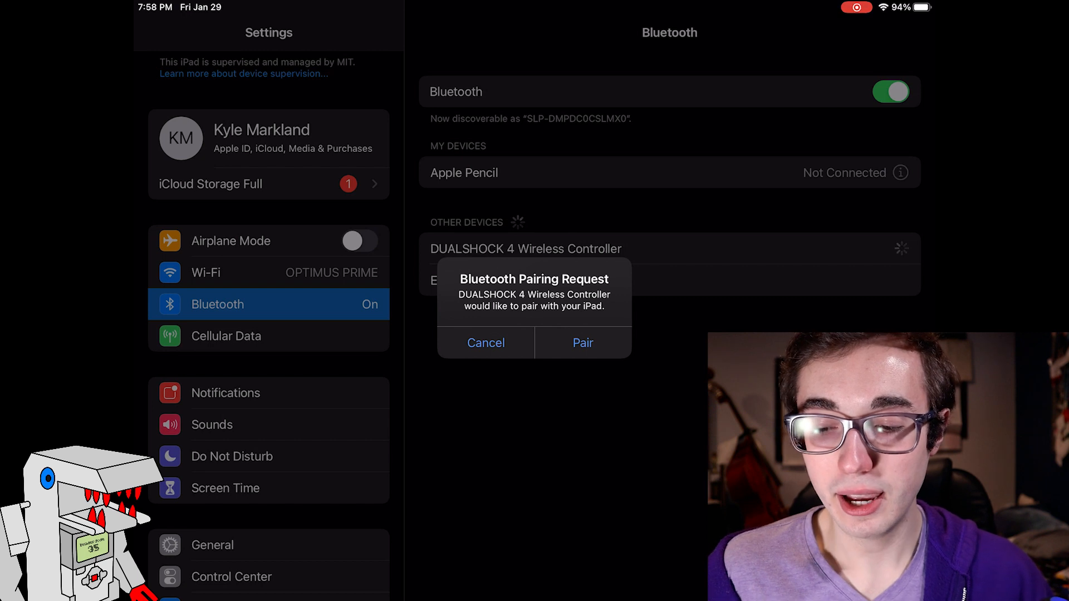
- Confirm pairing the DUALSHOCK 4 Wireless Controller in Bluetooth settings
left_click(582, 343)
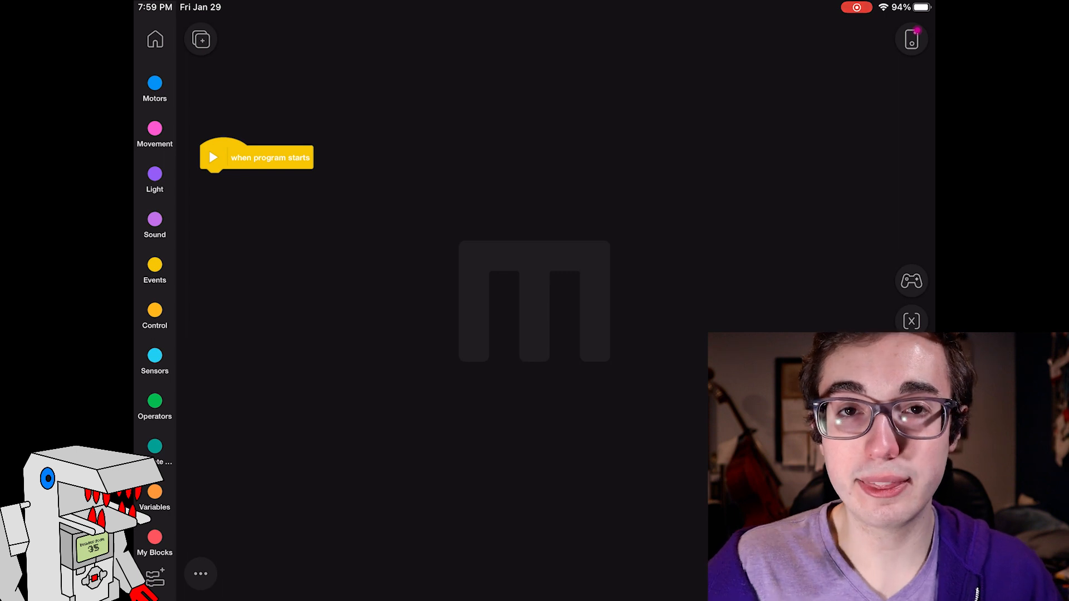
- Add the DualShock 4 Controller extension and return to the coding canvas
left_click(153, 356)
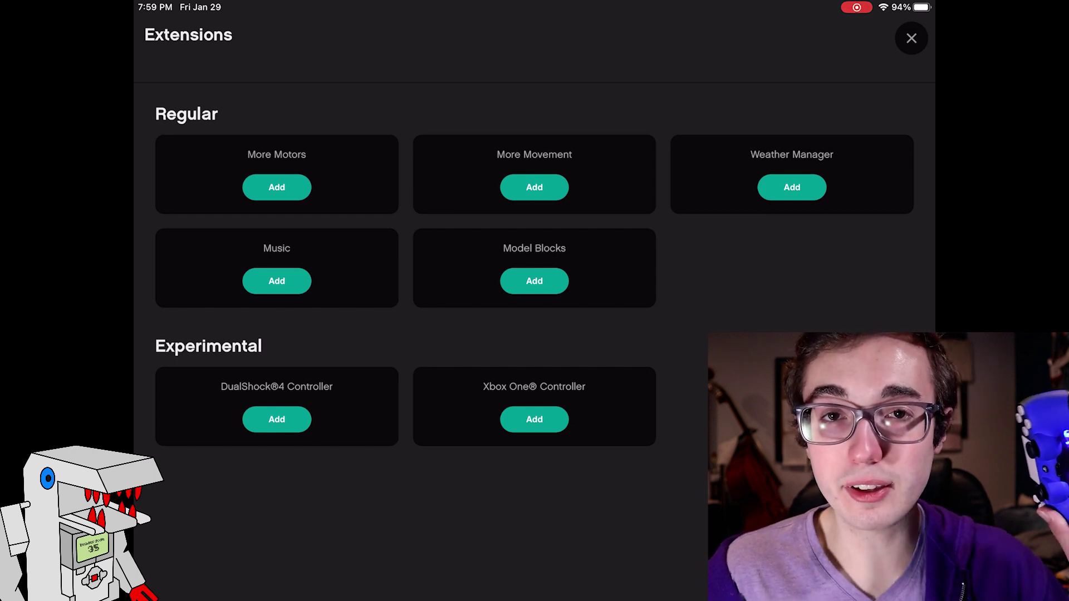
left_click(276, 419)
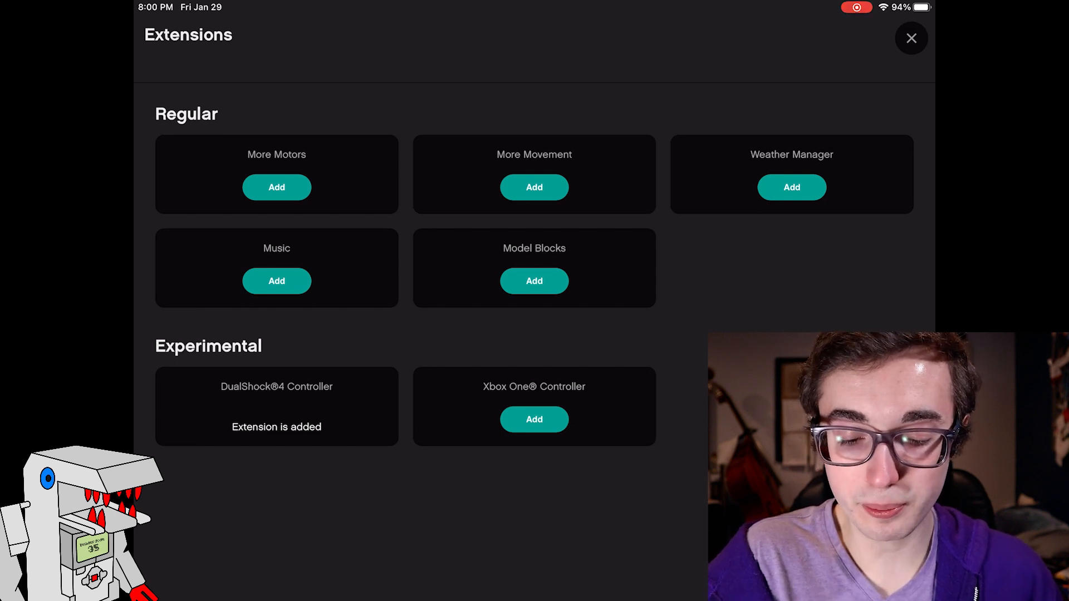
left_click(912, 38)
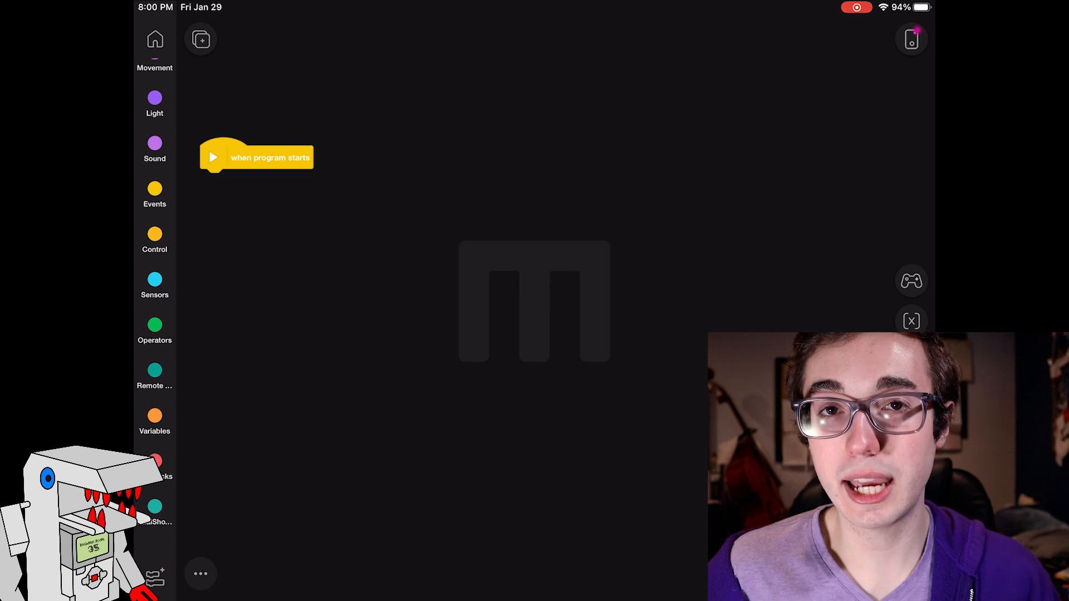
- Make D-pad up start motor B and set motor B to 100% speed under the start block
left_click(154, 510)
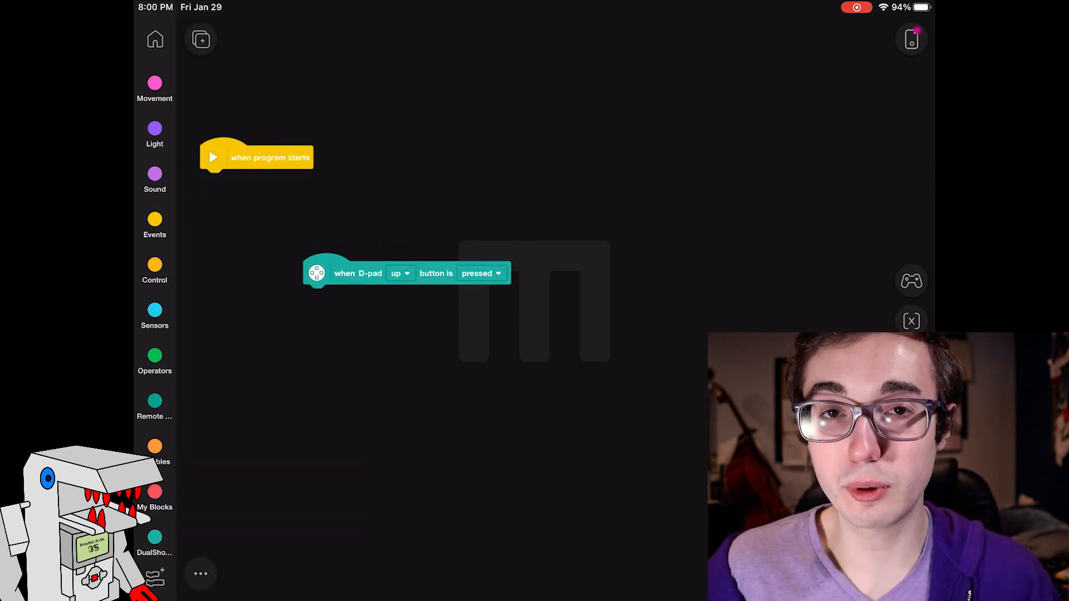
left_click(400, 274)
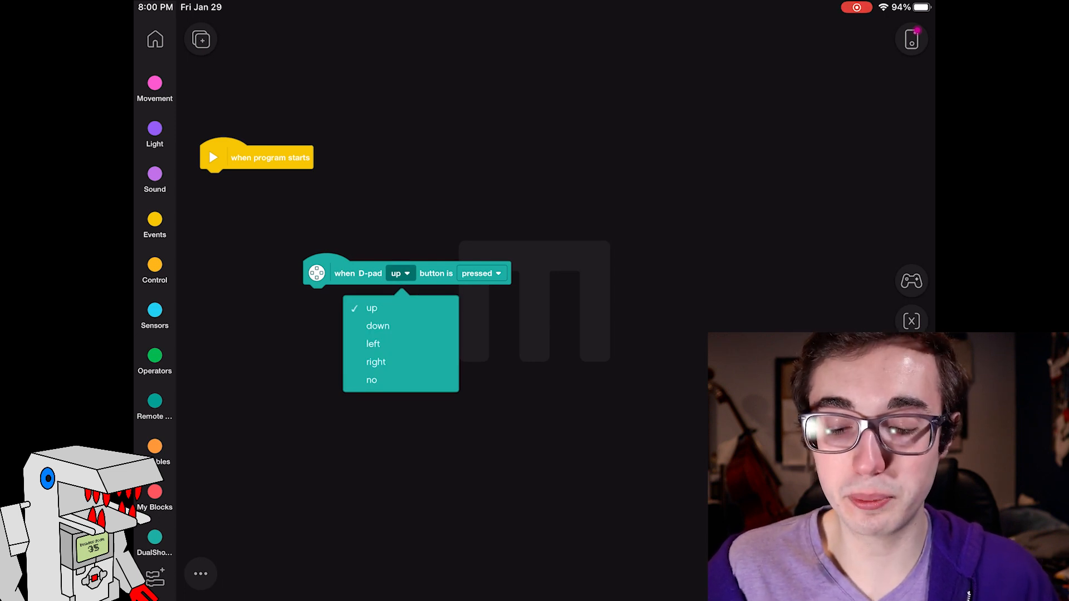
left_click(481, 272)
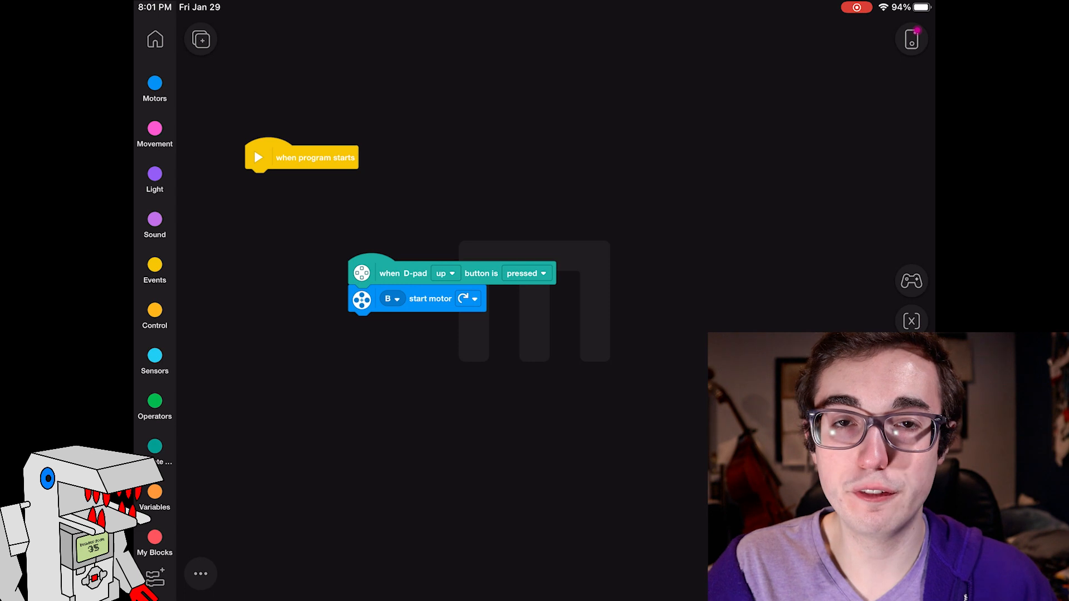
left_click(154, 88)
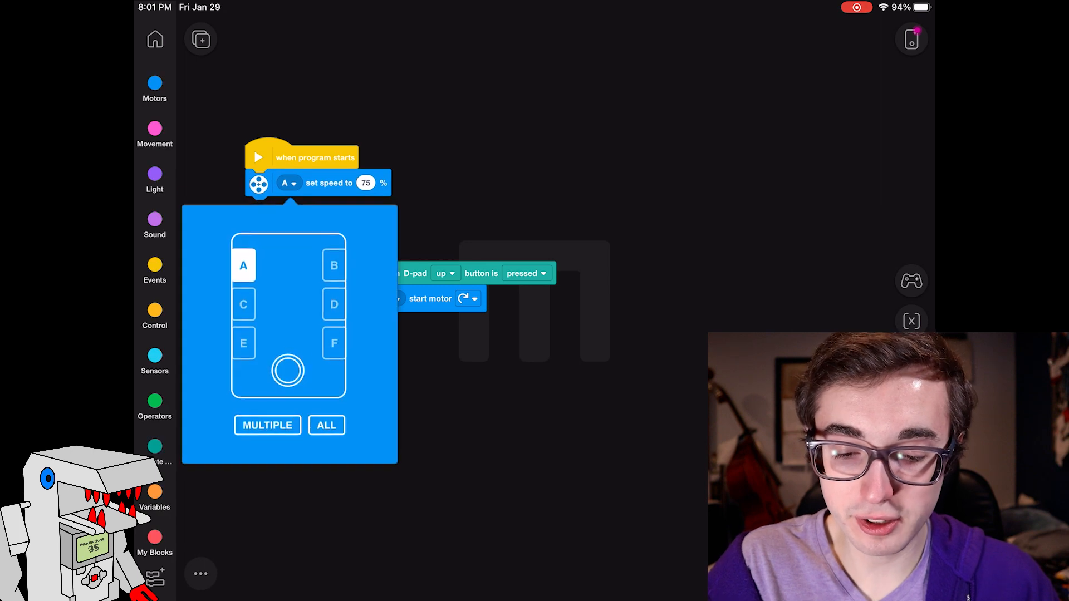
left_click(334, 265)
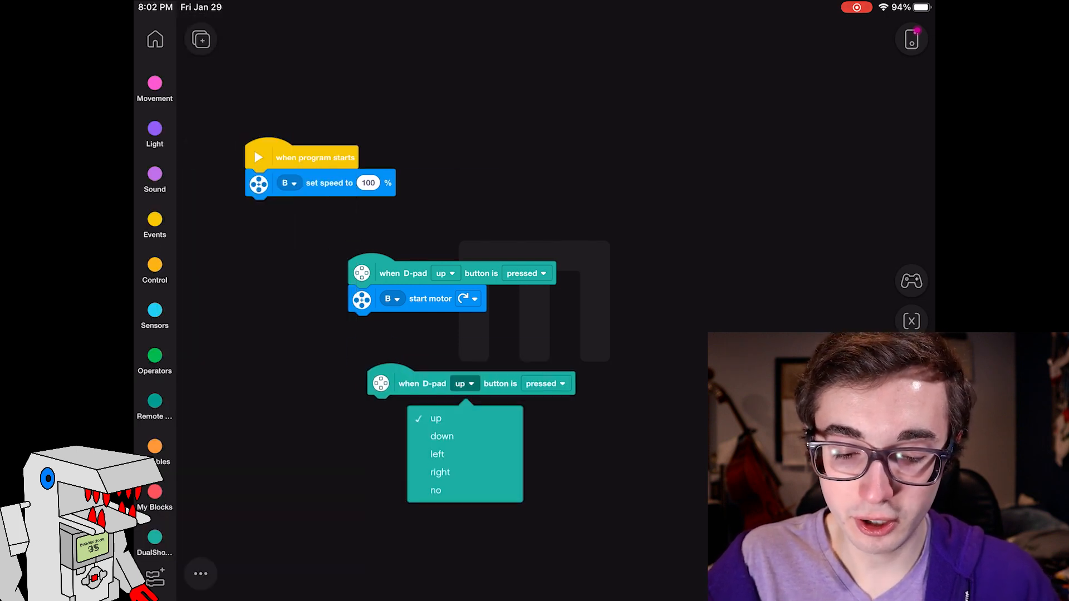
- Set the second D-pad event to down and attach a counterclockwise B start motor
left_click(441, 436)
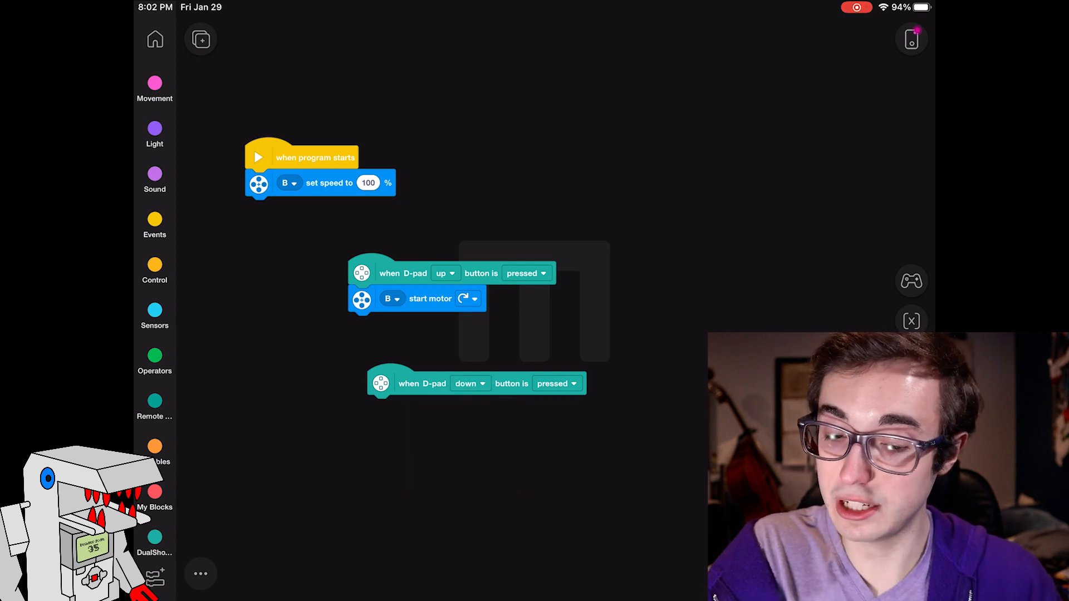
left_click(154, 130)
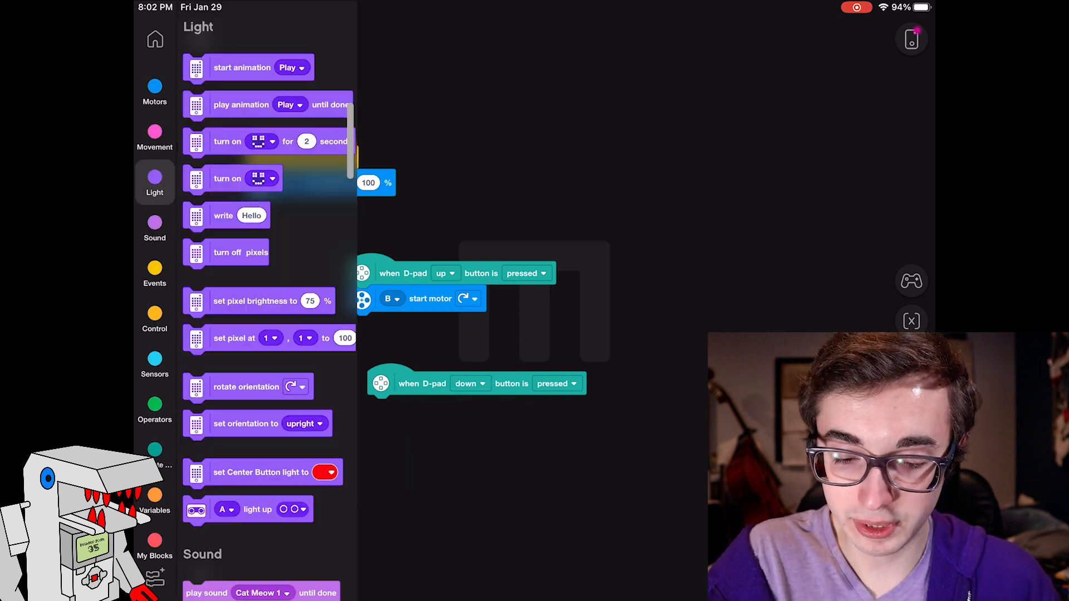
left_click(154, 88)
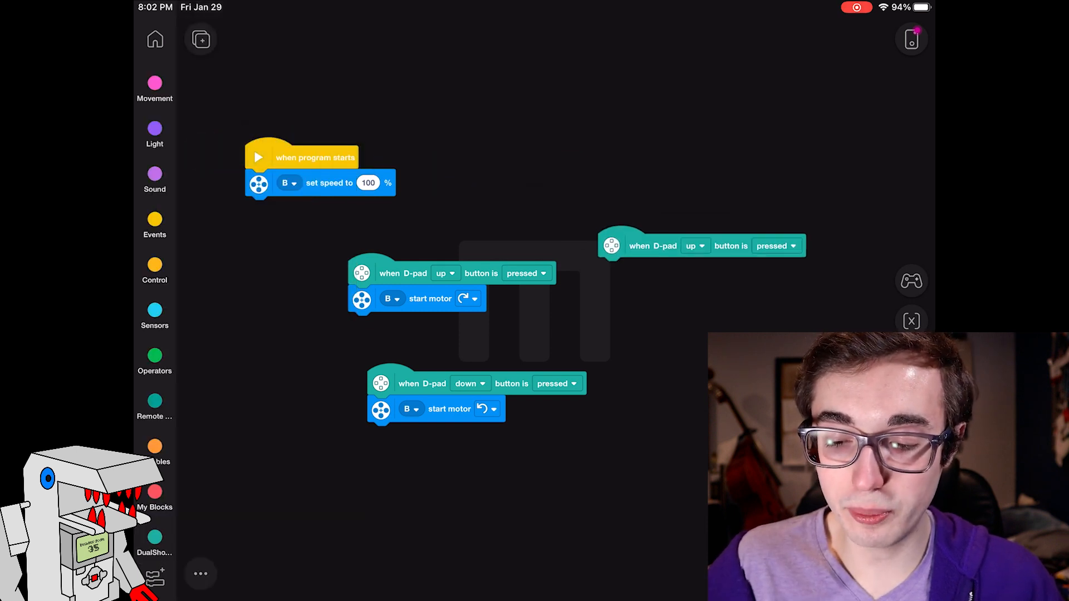
- Set the third D-pad event's direction to no
left_click(695, 245)
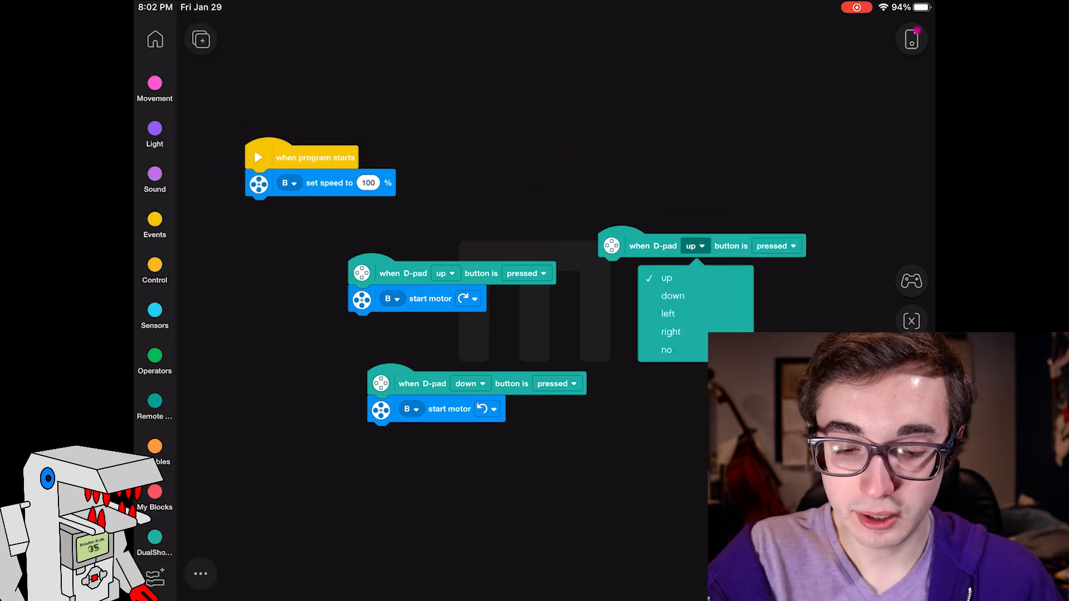
left_click(666, 350)
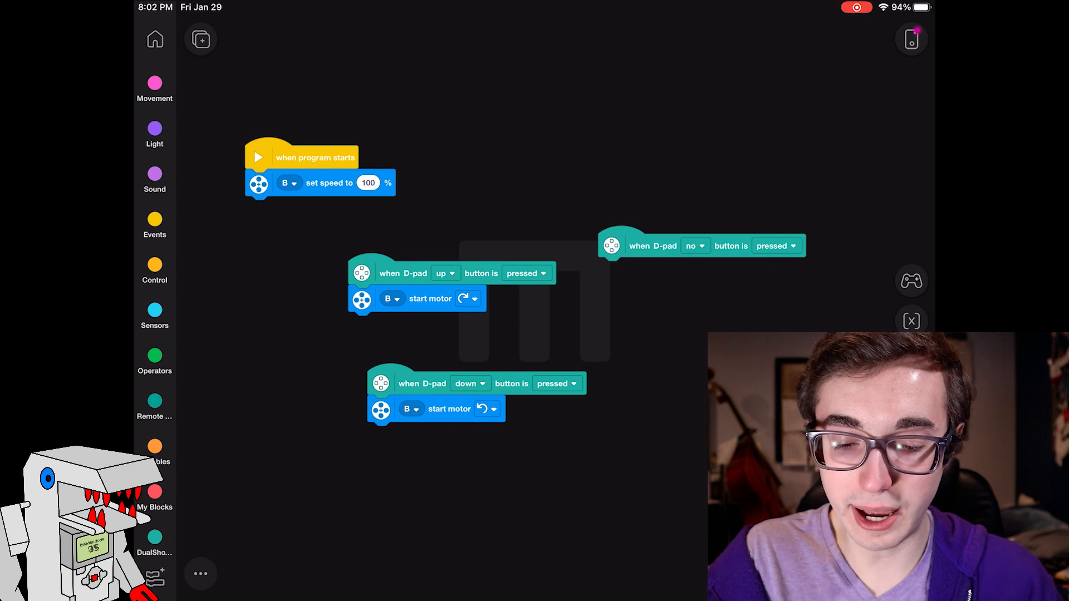
left_click(155, 82)
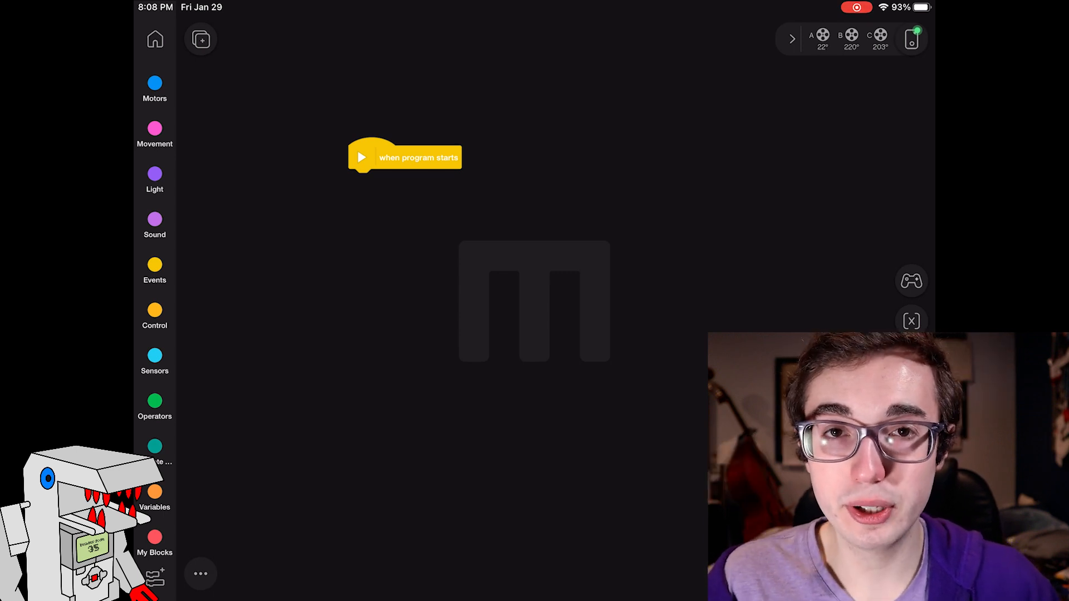
- Add a 'when L2 is pressed' event and a second button event below it
left_click(155, 447)
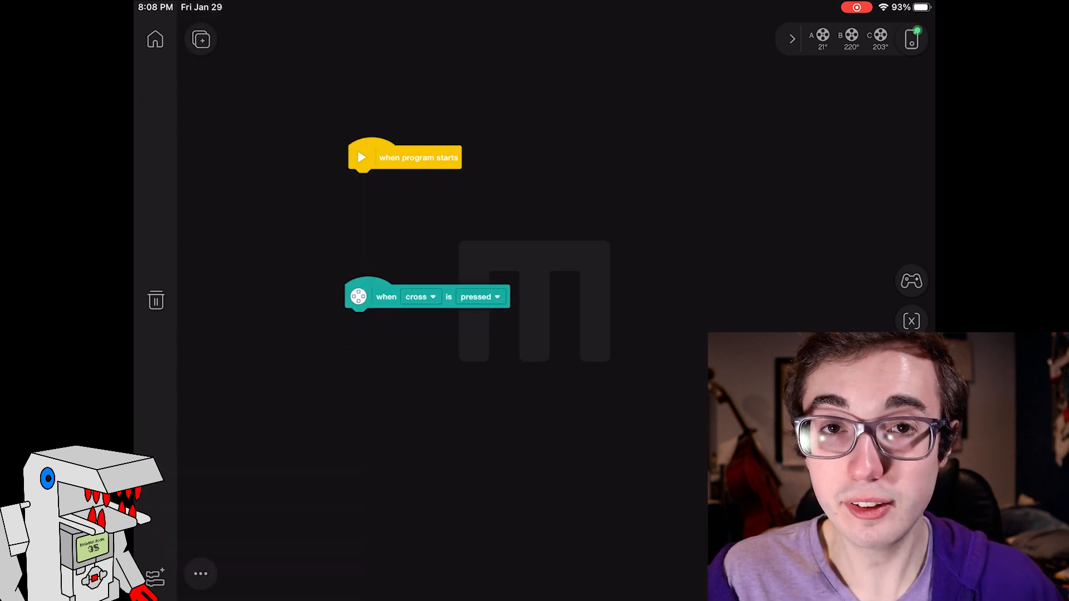
left_click(419, 297)
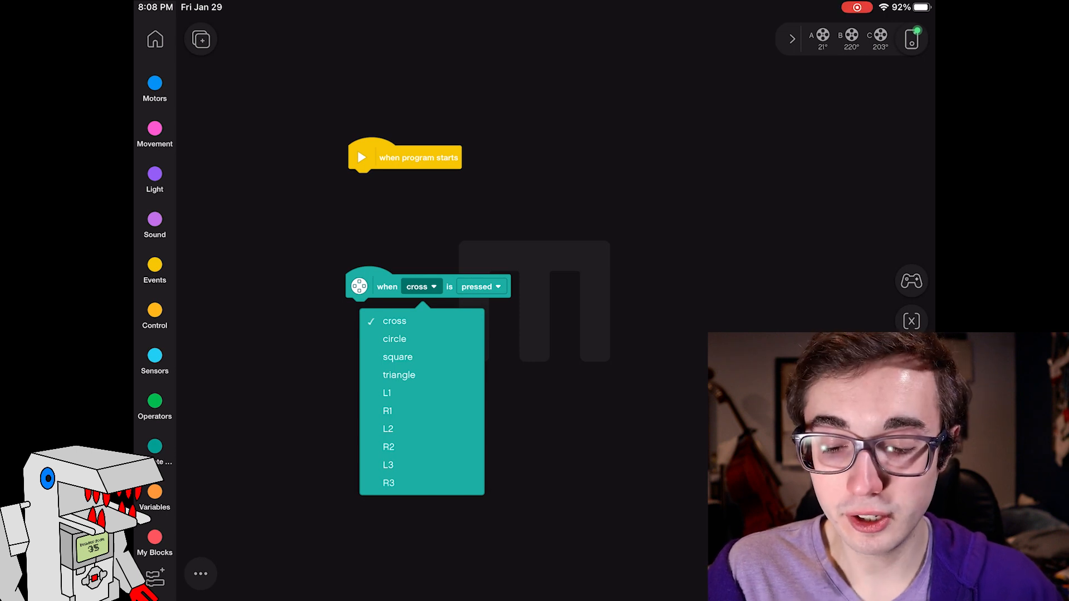
left_click(388, 429)
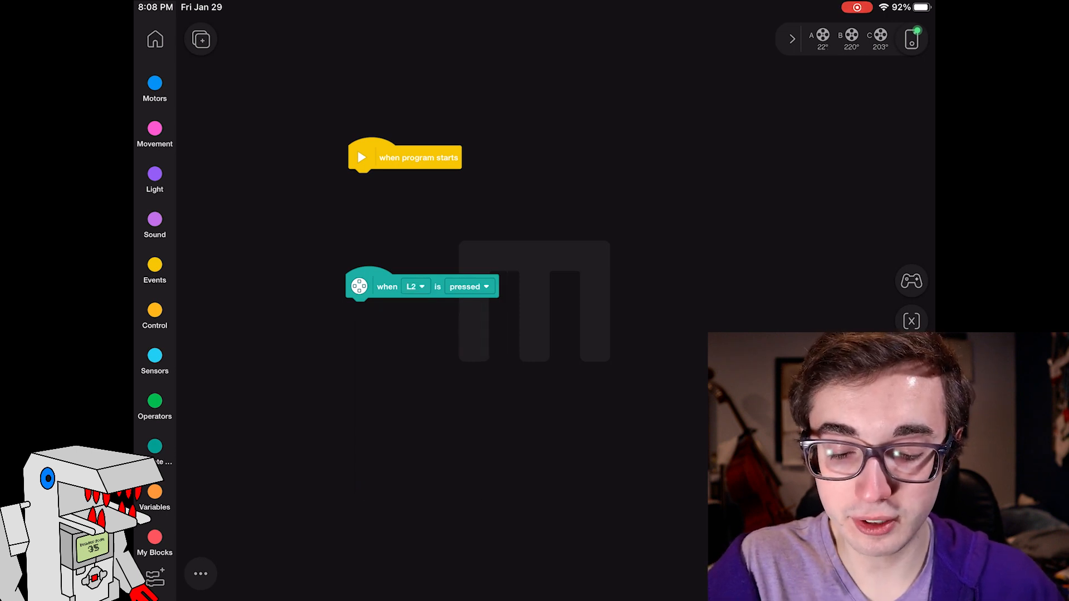
left_click_drag(386, 286, 387, 257)
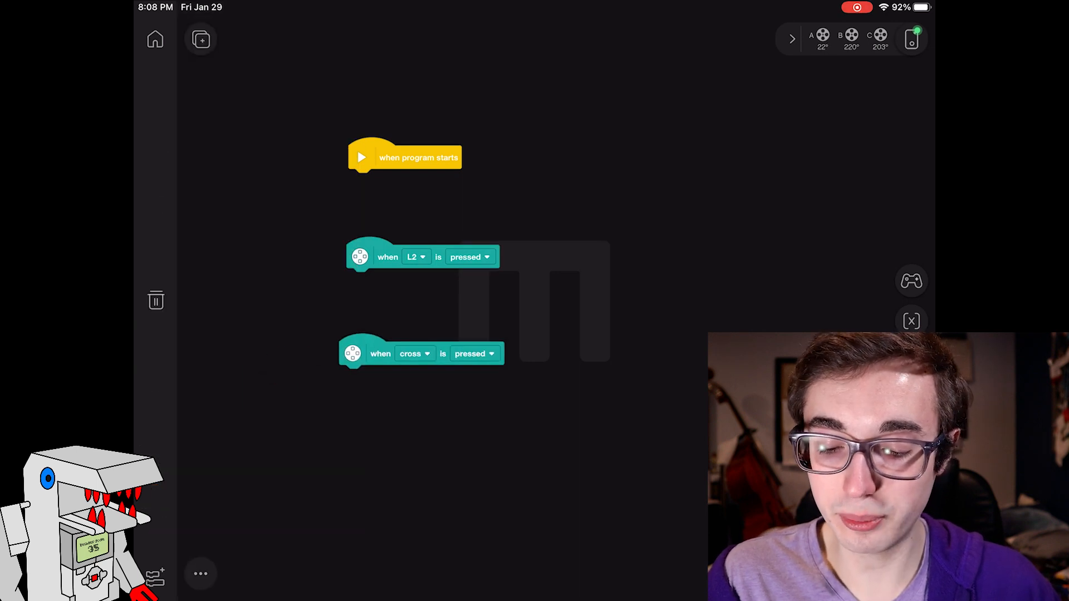
left_click(414, 354)
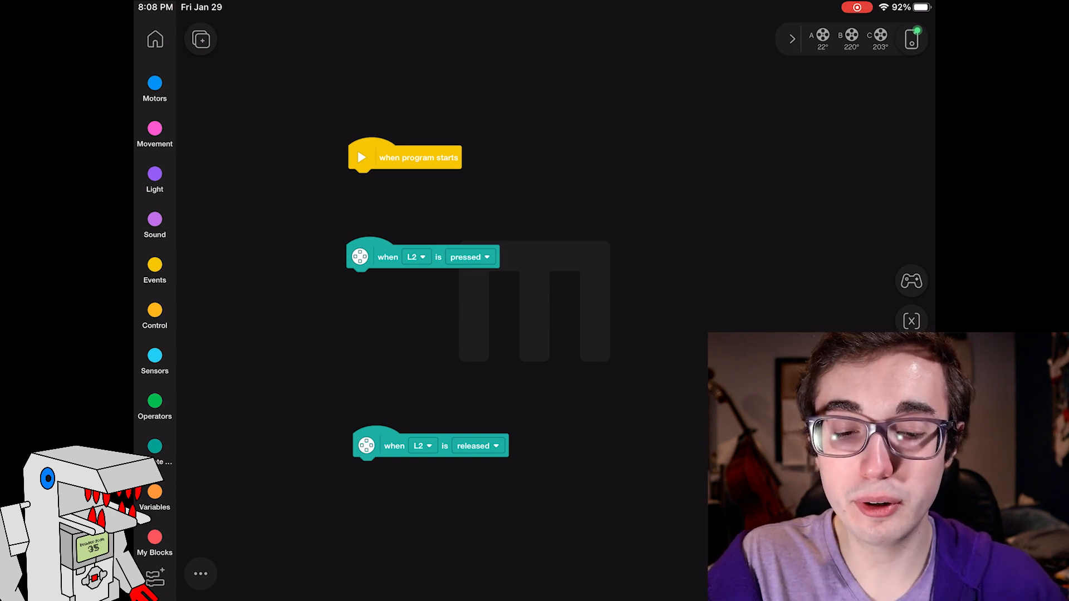
- Set the second event to L2 released and attach an A stop motor block
left_click(155, 84)
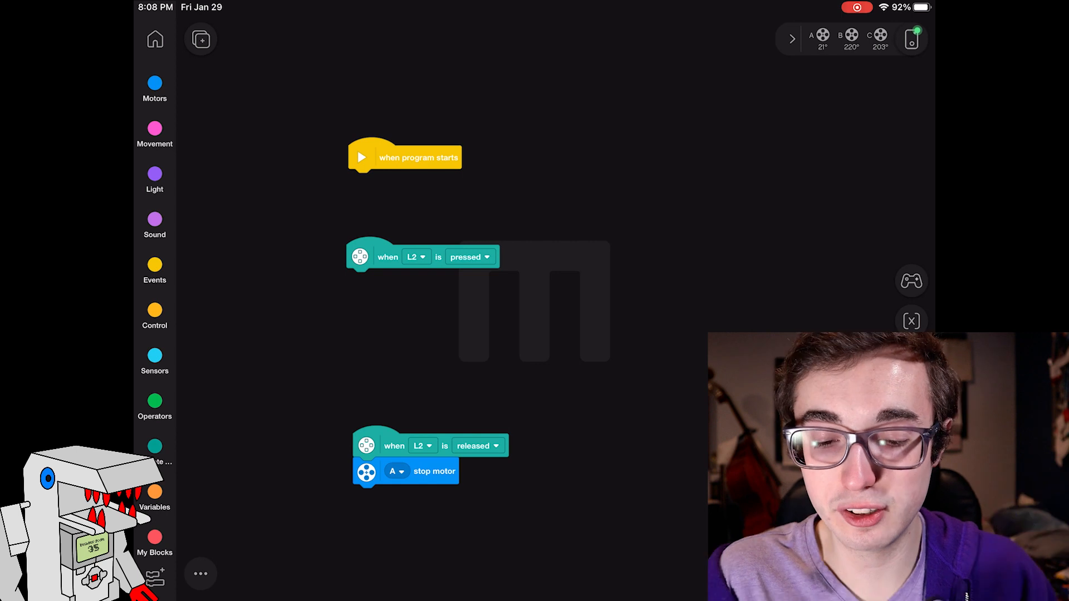
left_click(153, 314)
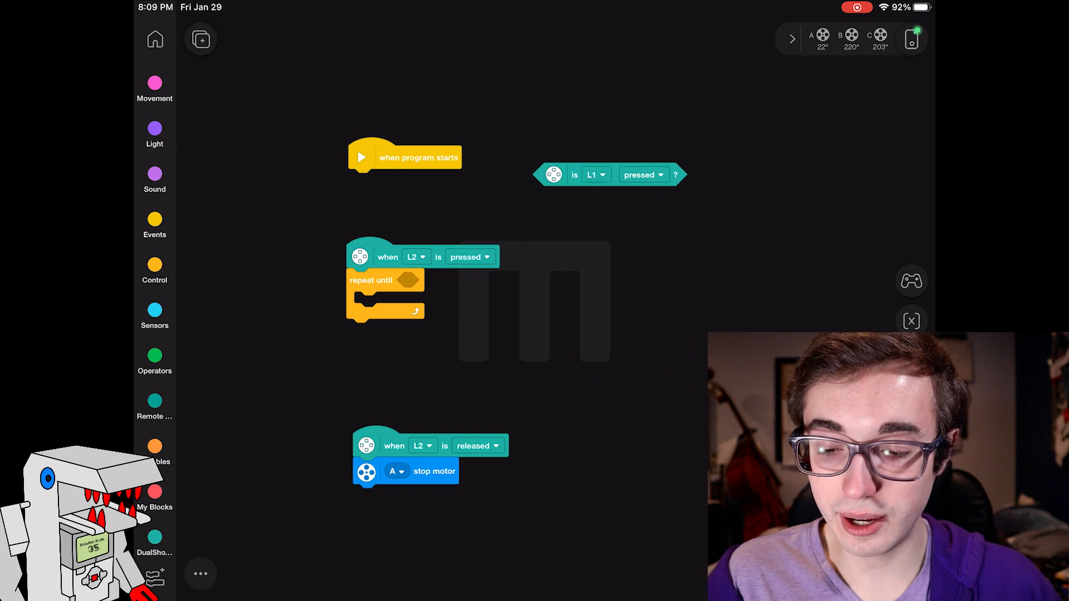
- Fill the repeat-until condition with 'is L2 released?' under the L2-pressed event
left_click(596, 174)
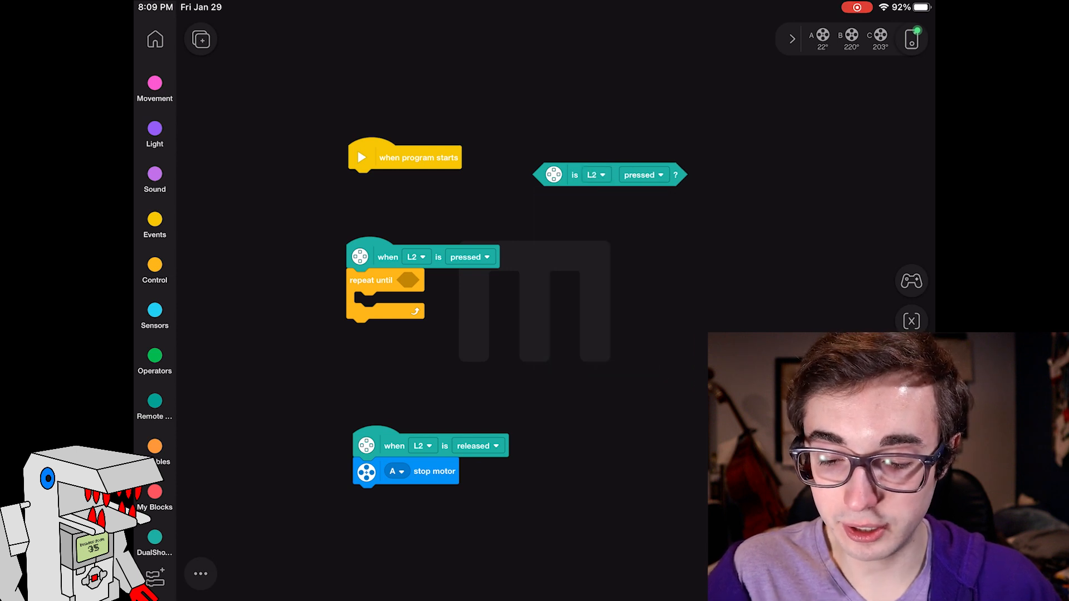
left_click(660, 175)
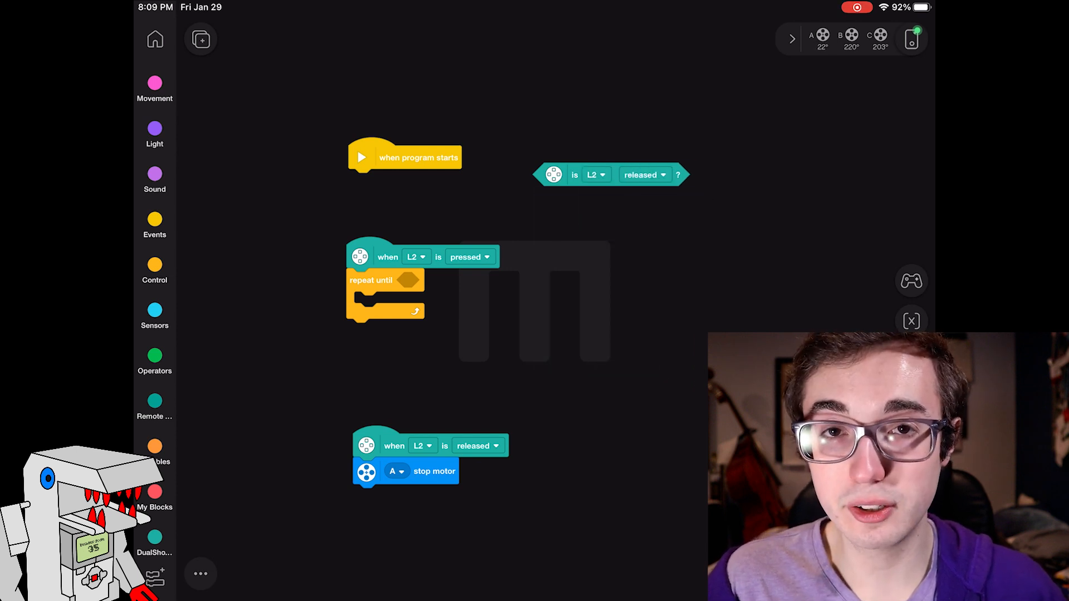
left_click_drag(610, 173, 449, 281)
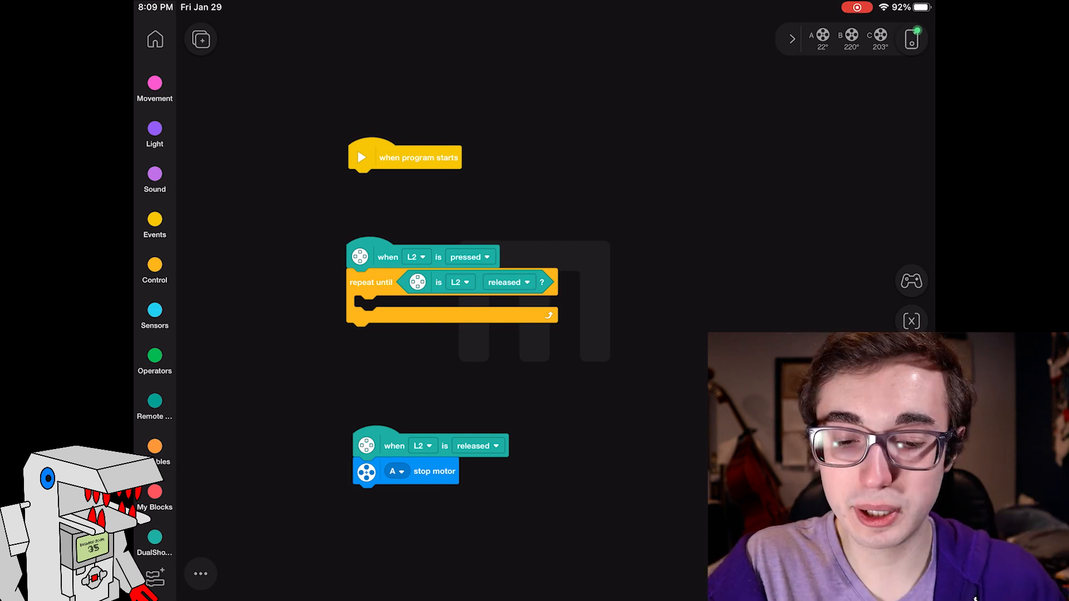
- Inside the loop, set motor A's speed to L2 pressure and start motor A
left_click(155, 86)
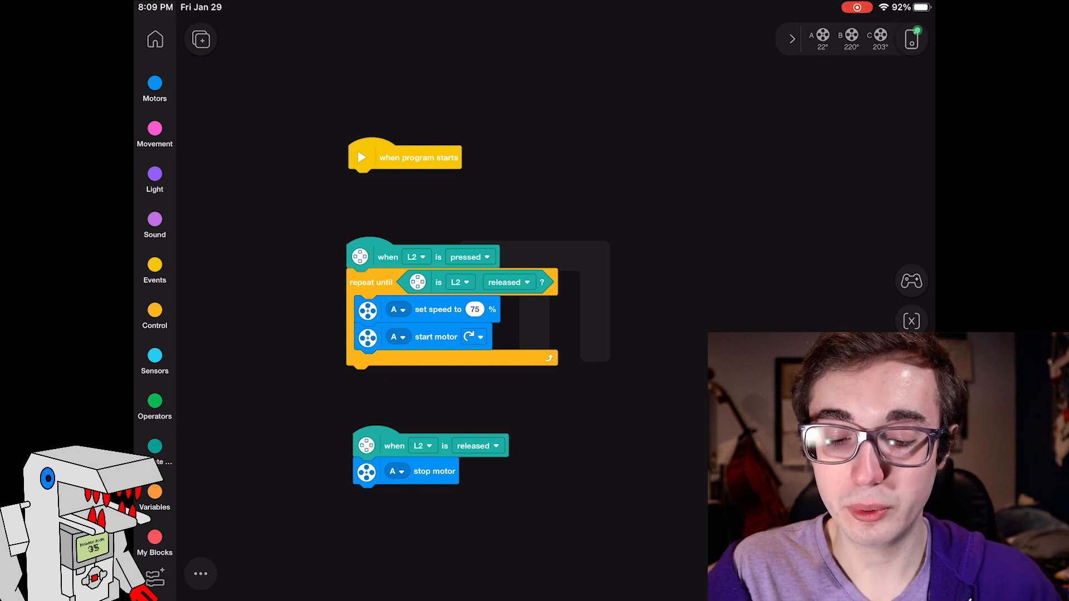
left_click(155, 450)
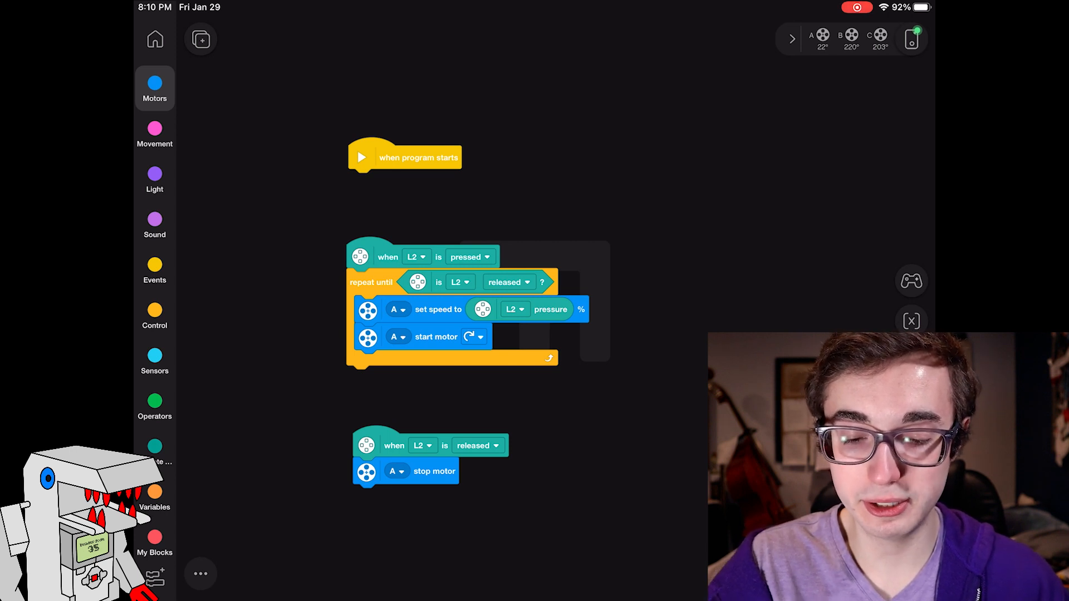
- Make motor A's speed -1 times the L2 pressure using a multiply operator
left_click(155, 403)
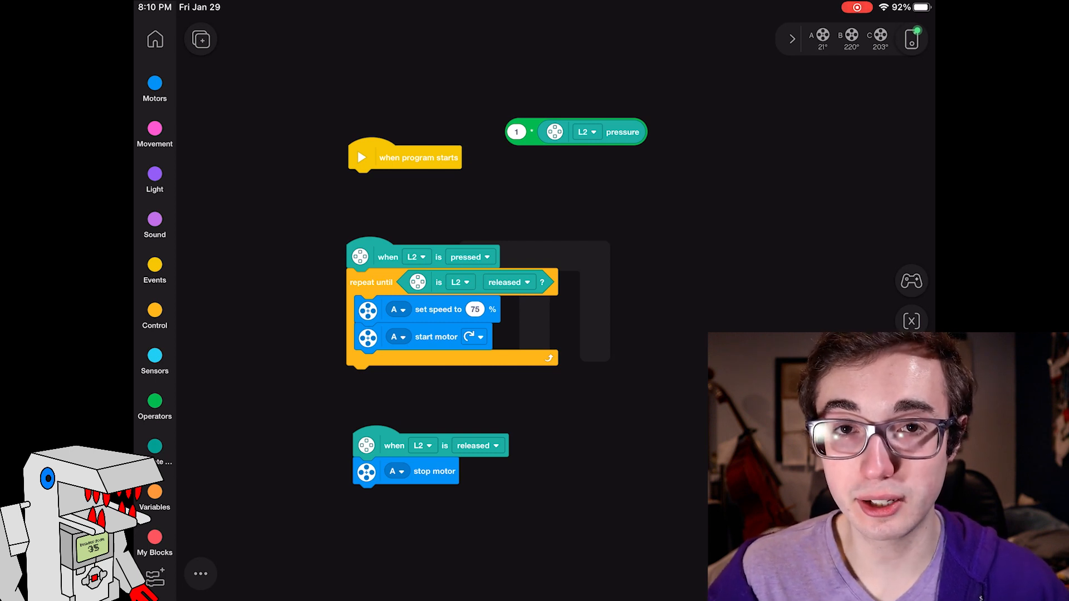
left_click(516, 132)
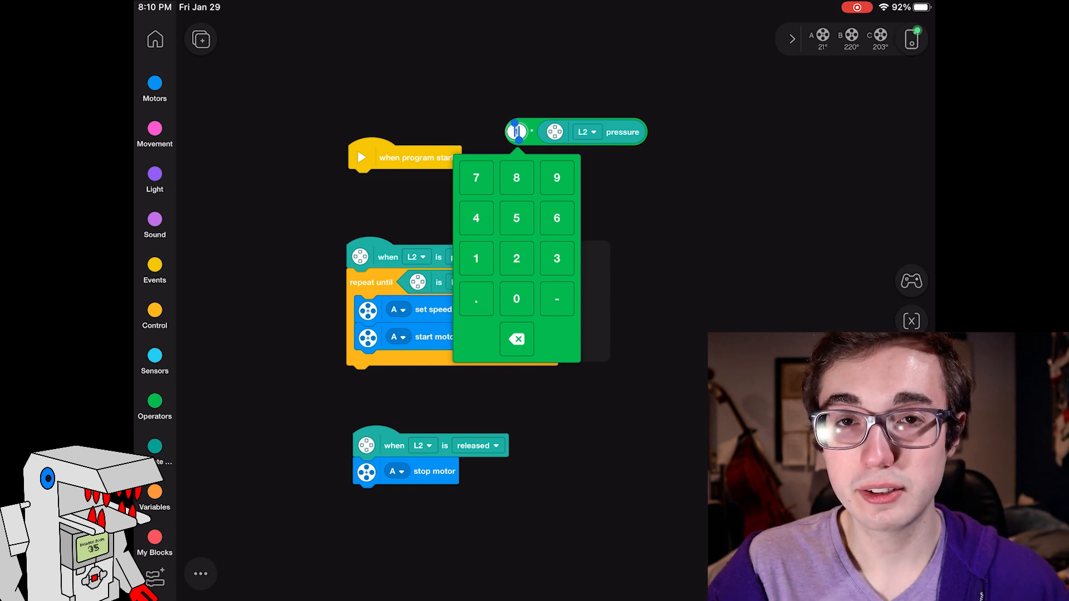
left_click(557, 298)
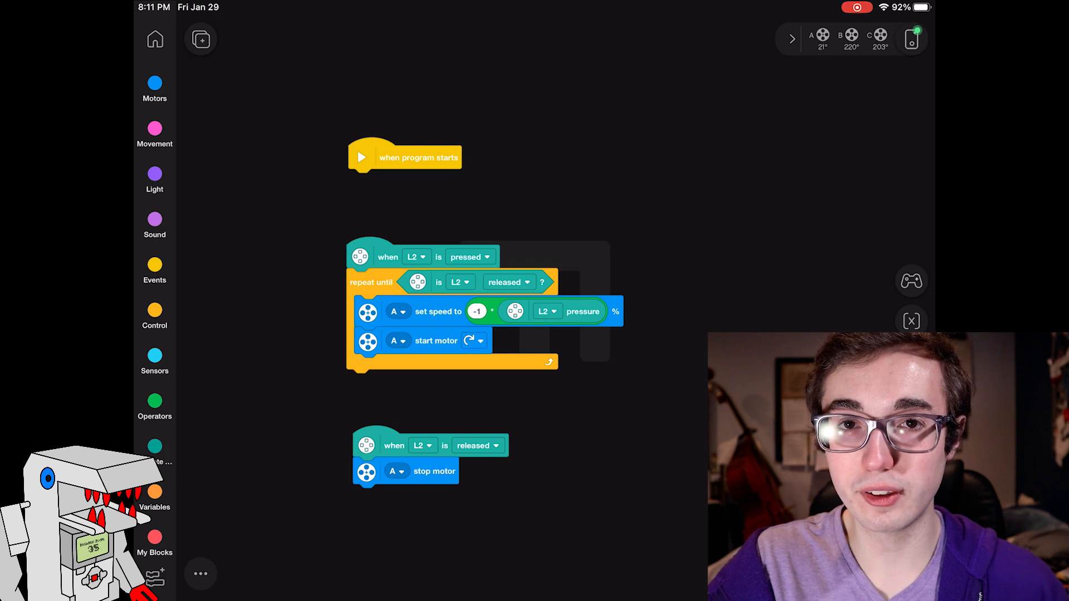
- Duplicate the L2-pressed script and switch the copy to a different trigger button
right_click(387, 256)
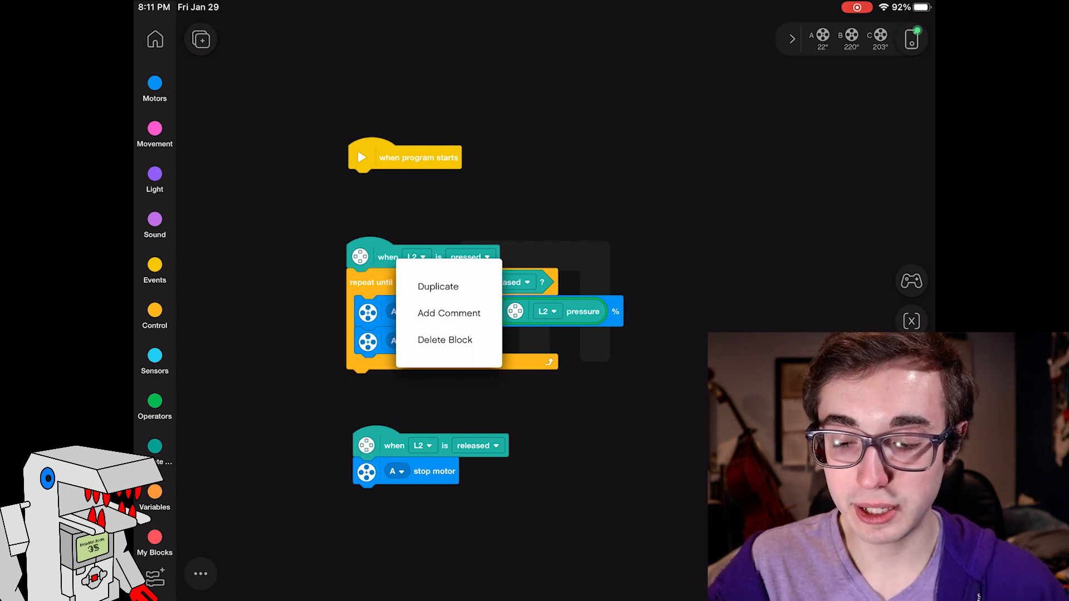
left_click(437, 287)
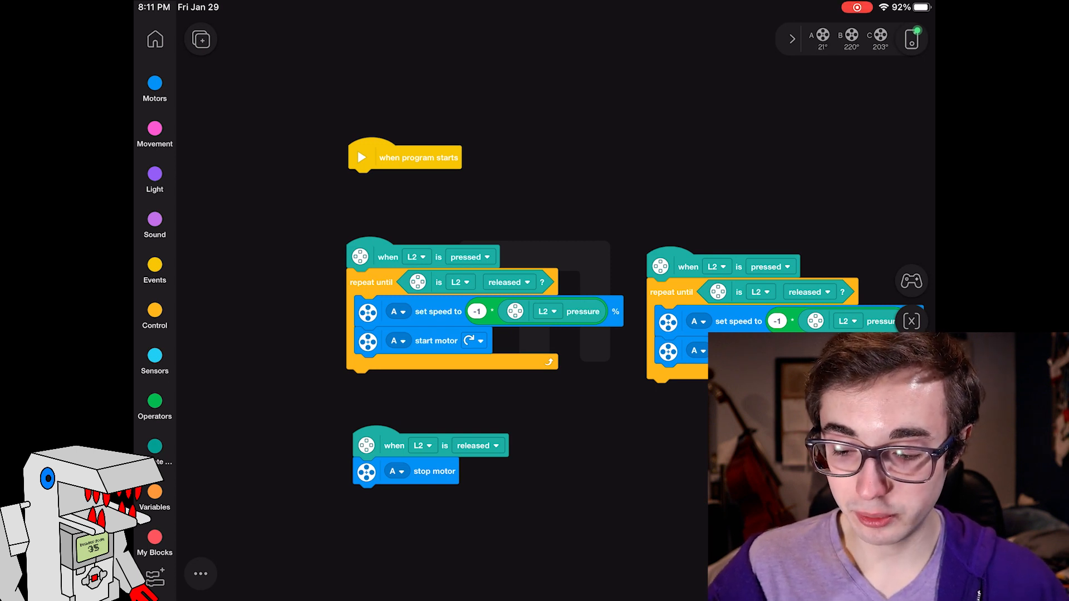
left_click(716, 267)
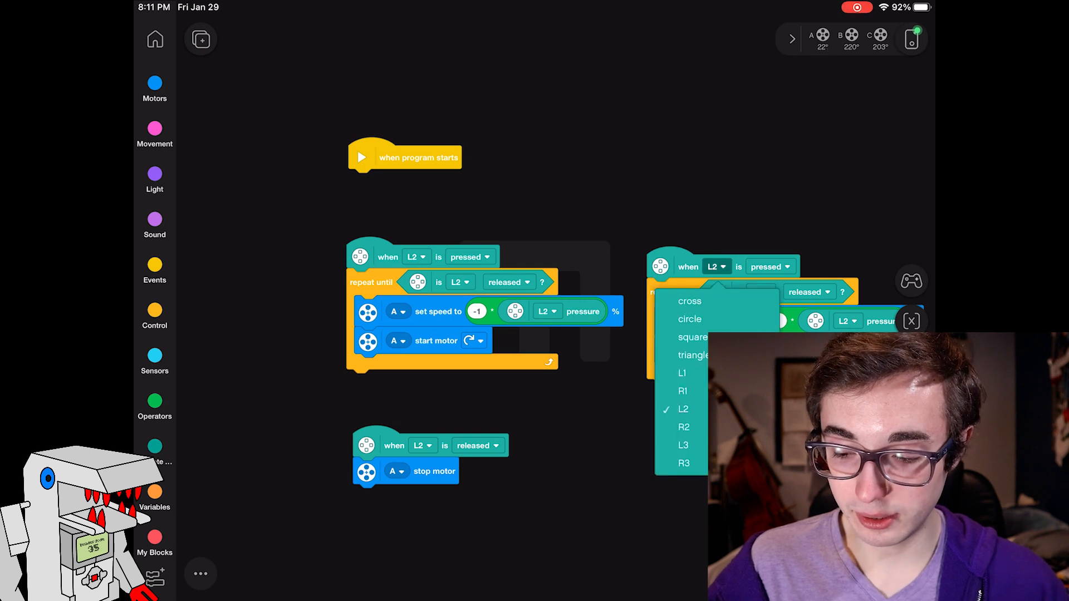
left_click(683, 427)
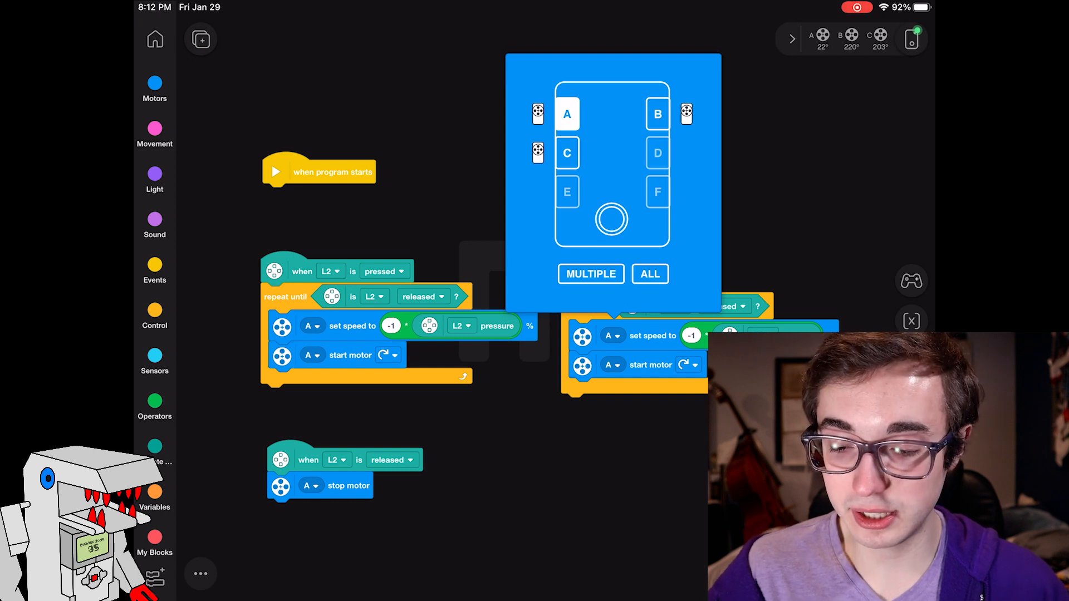
- Switch the copied script to run motor C on R2 with speed multiplier 1
left_click(566, 152)
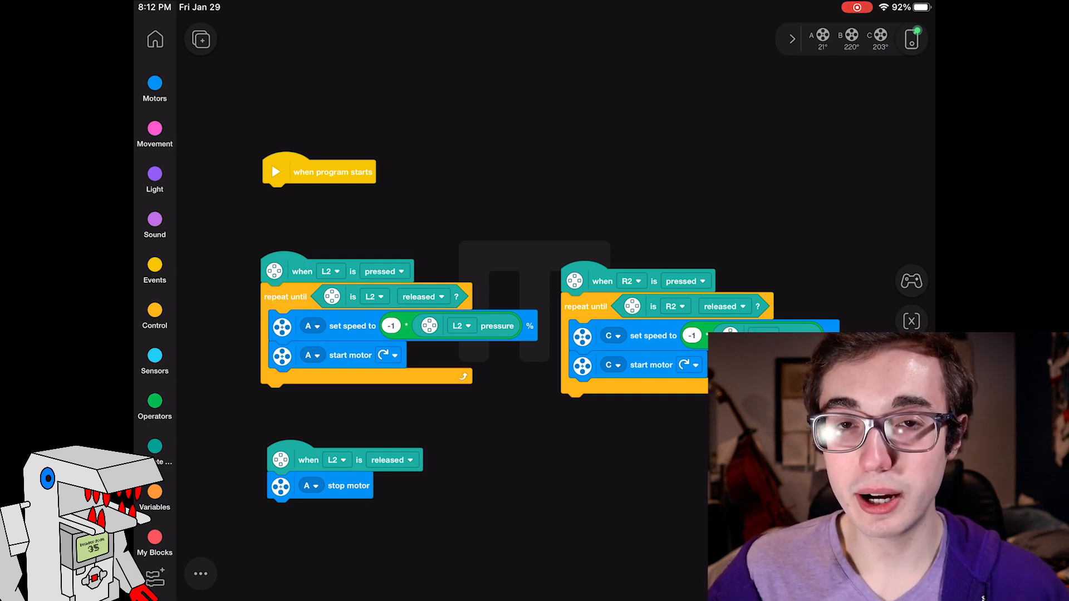
left_click(692, 336)
type("1")
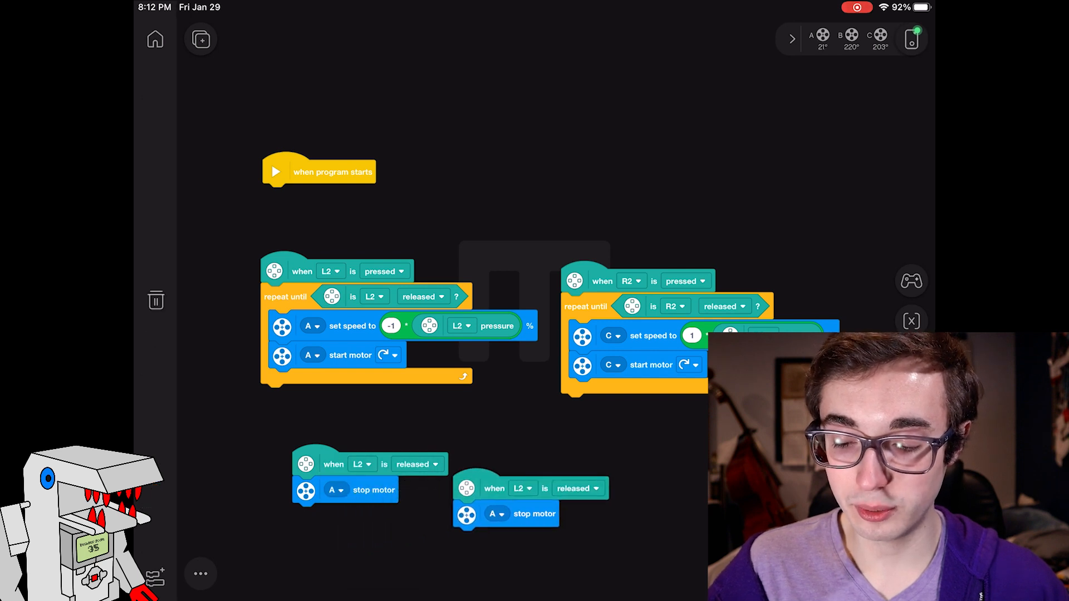
- Delete the L2 and R2 motor scripts so only 'when program starts' remains
left_click(649, 449)
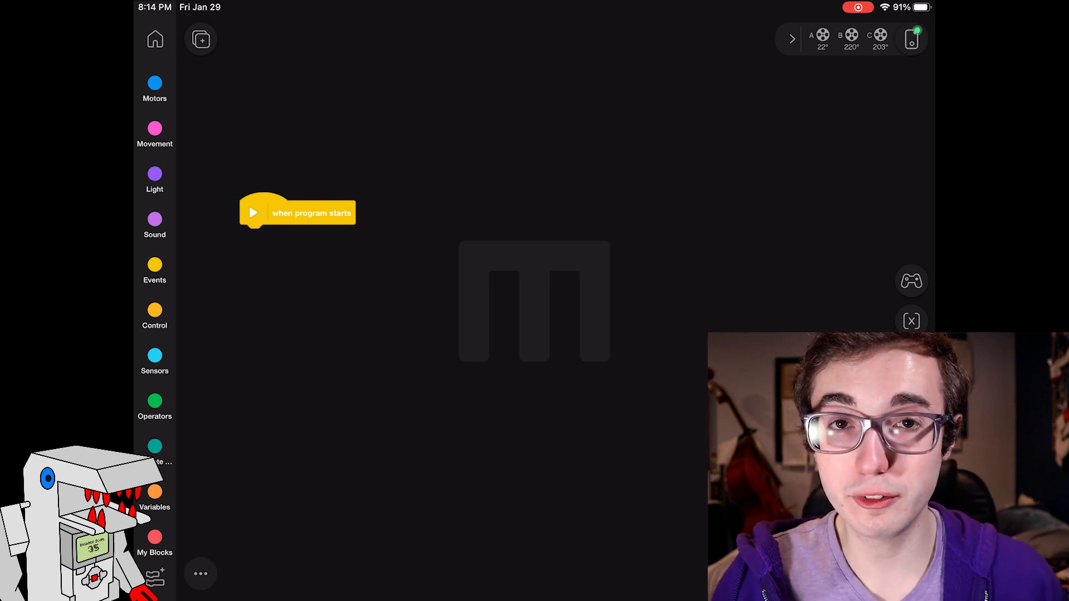
left_click(154, 358)
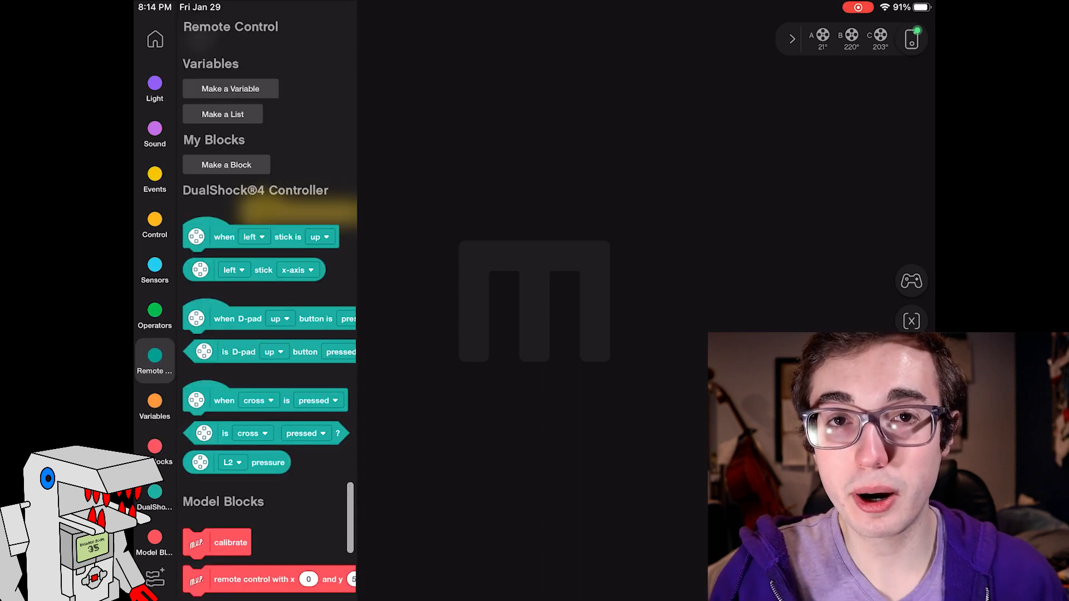
left_click(156, 539)
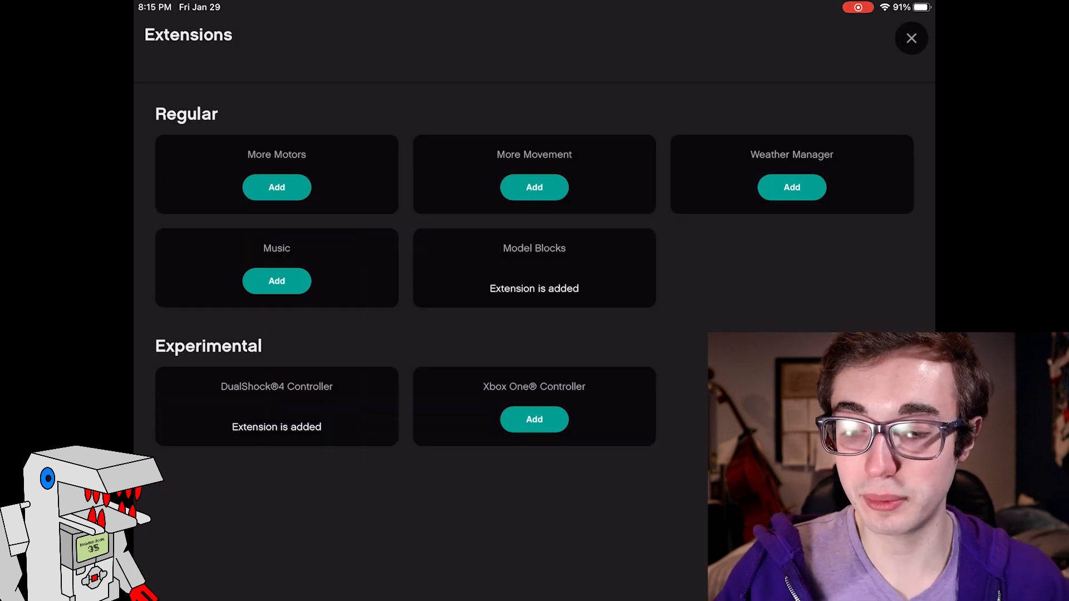
left_click(911, 38)
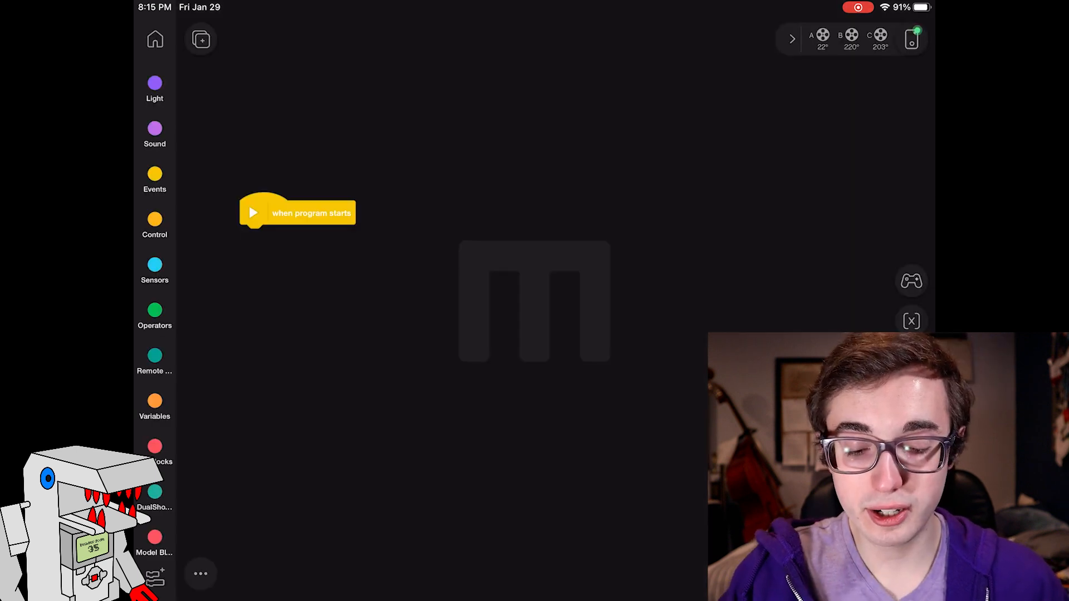
- Place the BLAST remote control block in a forever loop fed by left-stick x-axis reporters
left_click(153, 536)
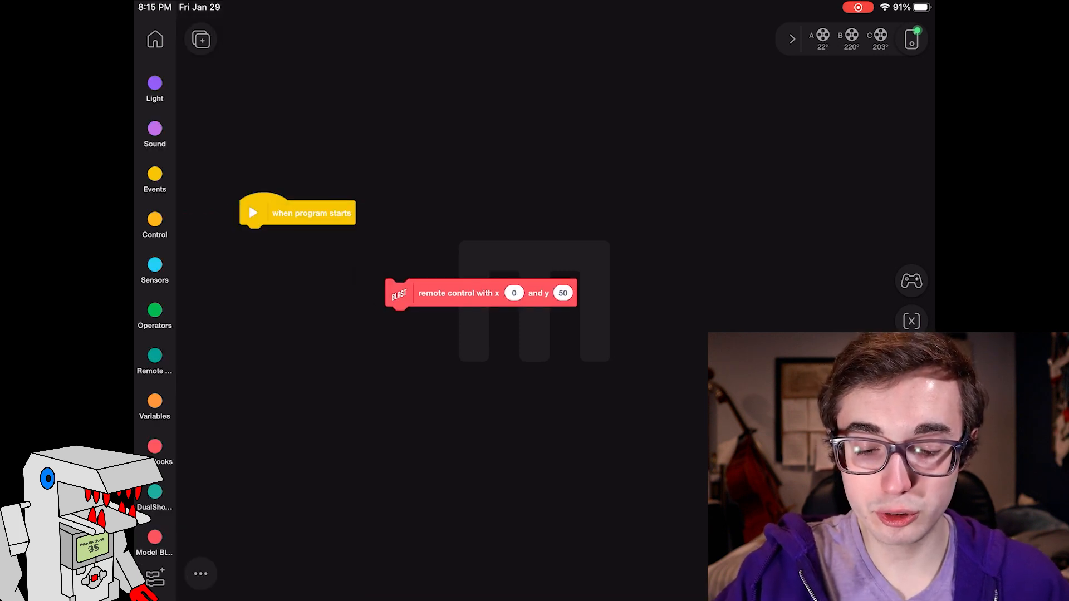
left_click(153, 405)
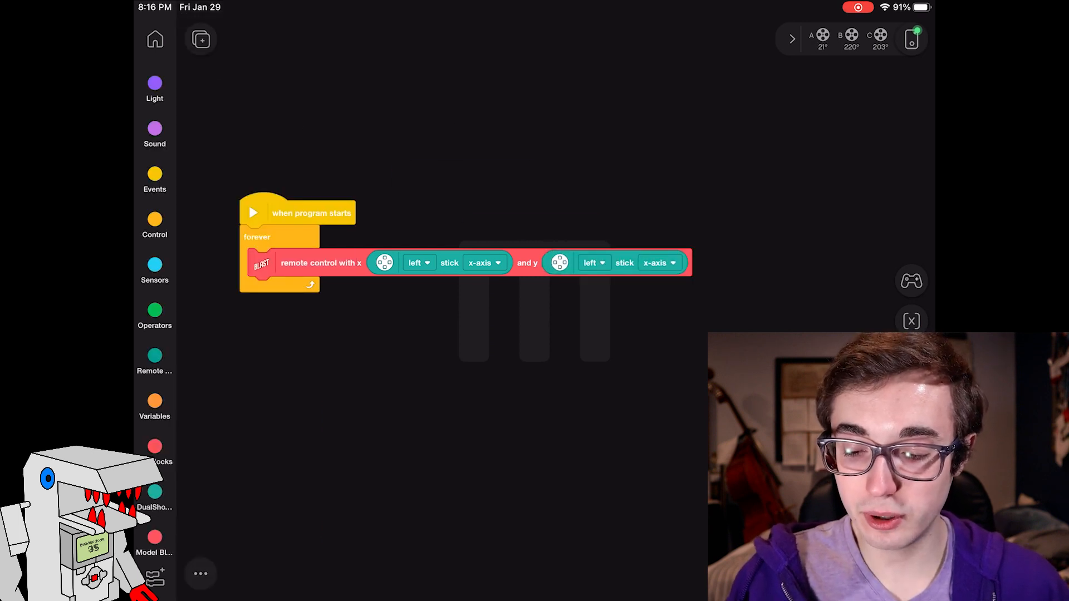
- Set the remote control's second input to read the left stick's y-axis
left_click(658, 263)
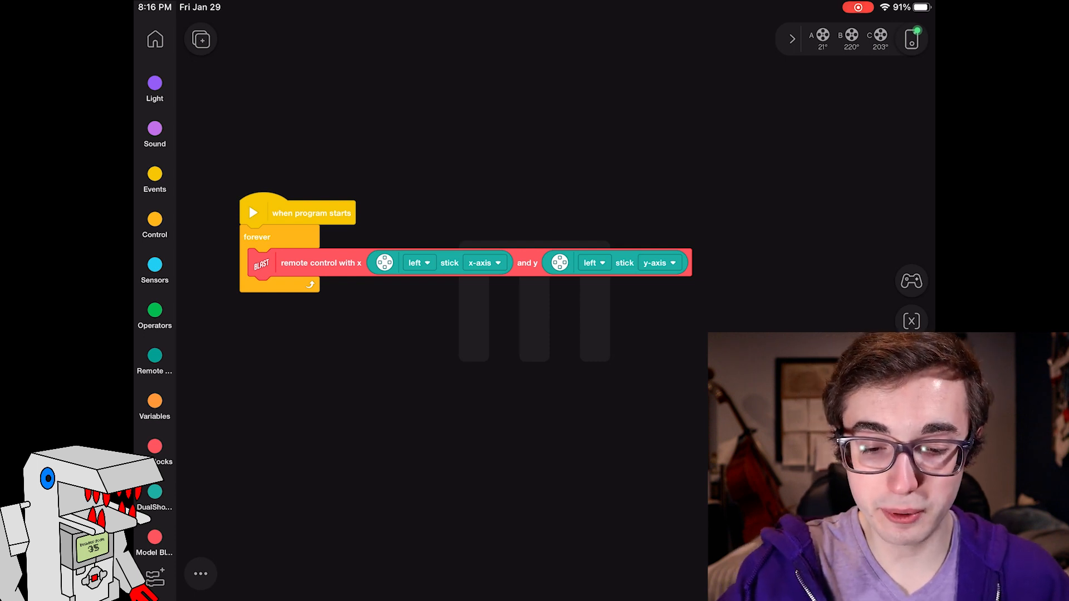
left_click(154, 314)
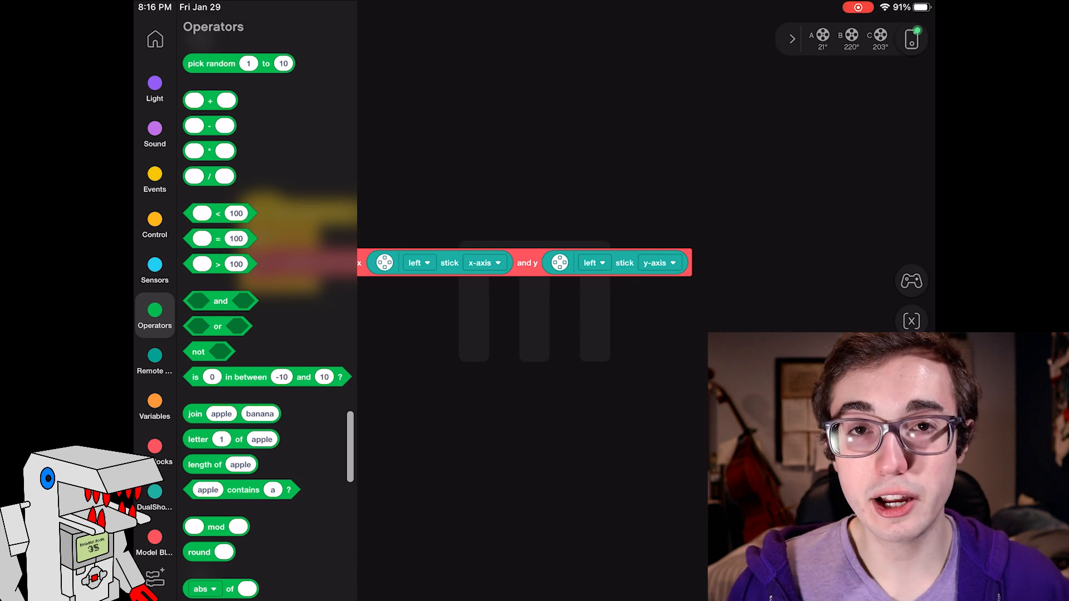
- Feed -1 times the left stick's y-axis into the remote control's y input
left_click(154, 315)
type("-1")
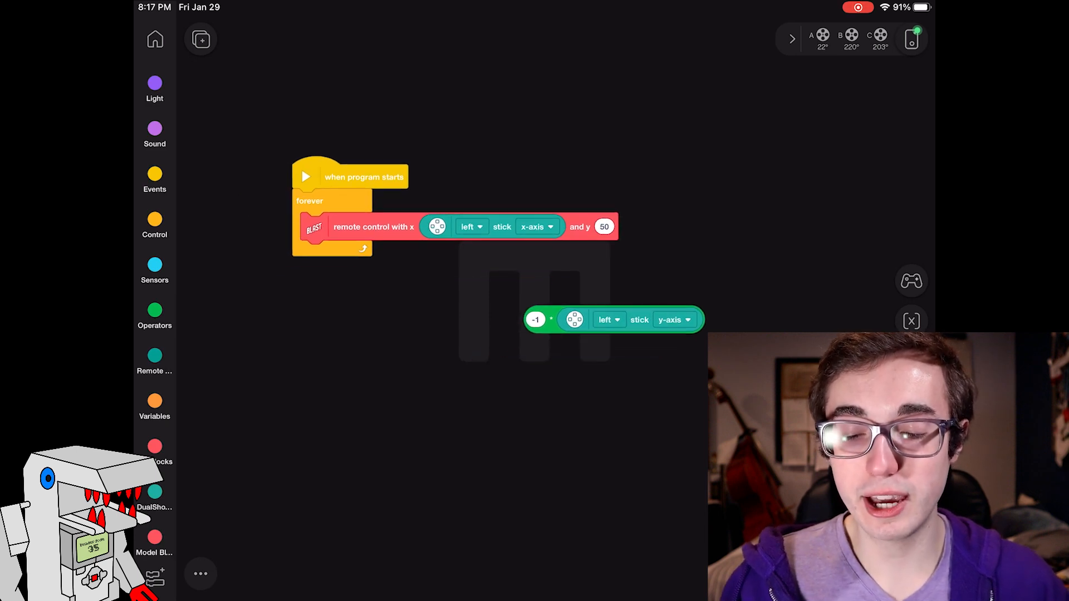
left_click_drag(536, 319, 591, 245)
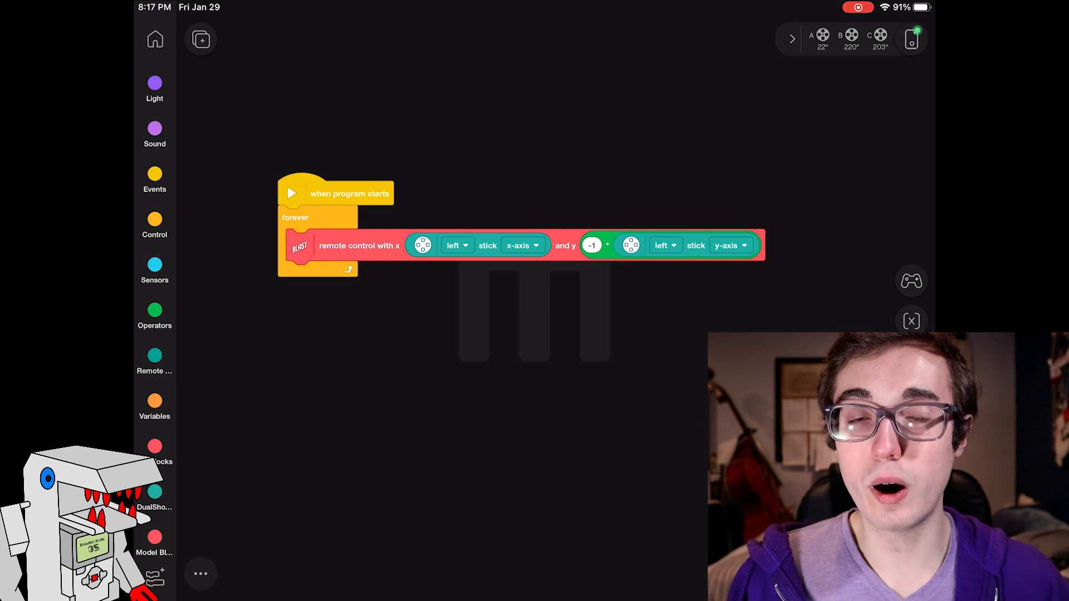